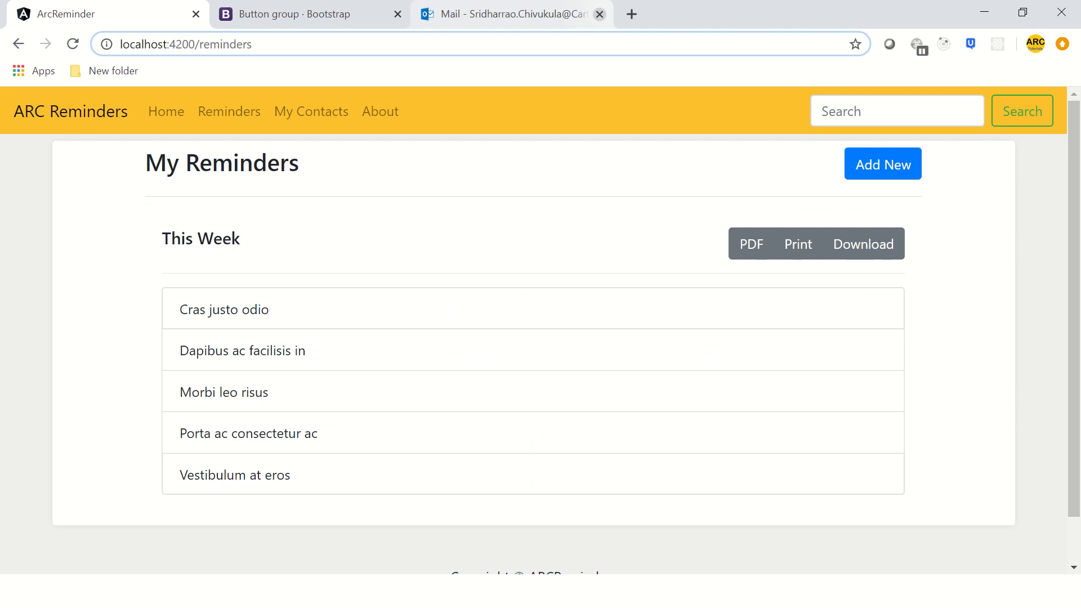
- Close the Mail tab, leaving the reminders page and Bootstrap tabs in Chrome
{"action": "left_click", "coordinate": [598, 14]}
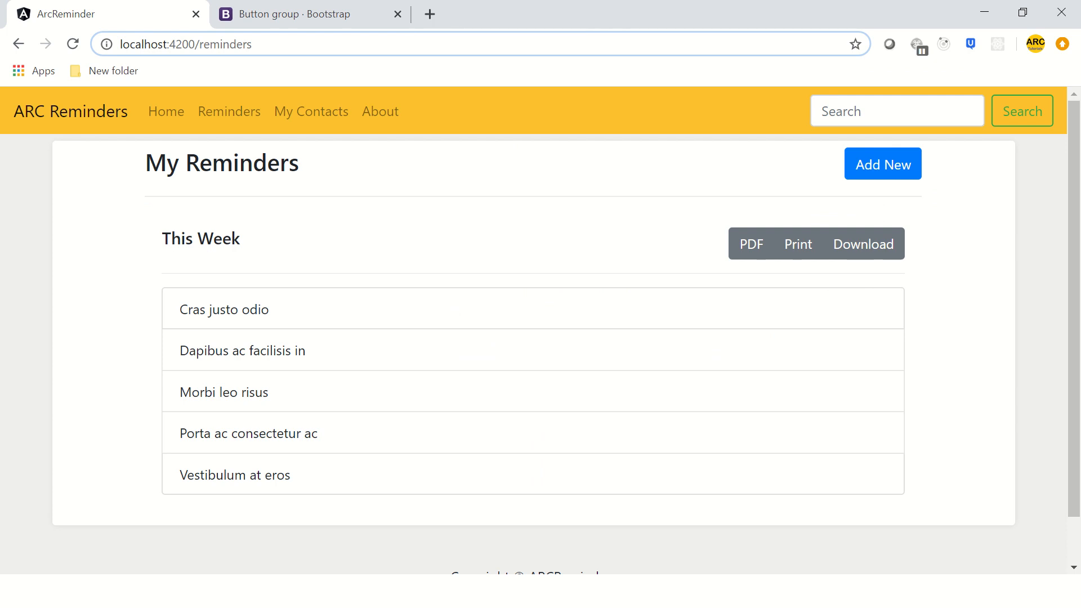
{"action": "mouse_move", "coordinate": [311, 111]}
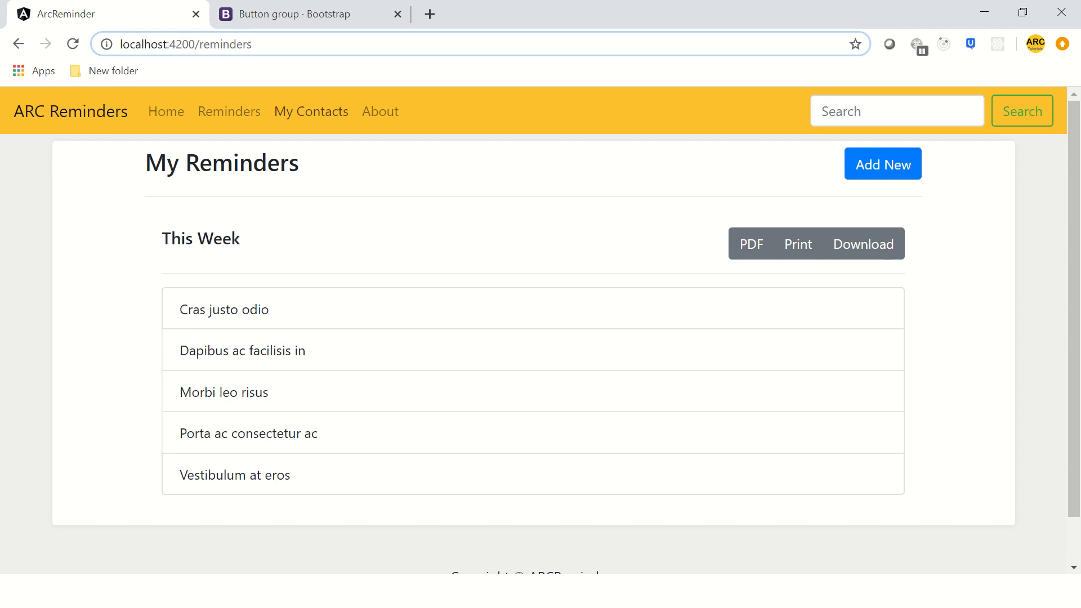
{"action": "mouse_move", "coordinate": [380, 111]}
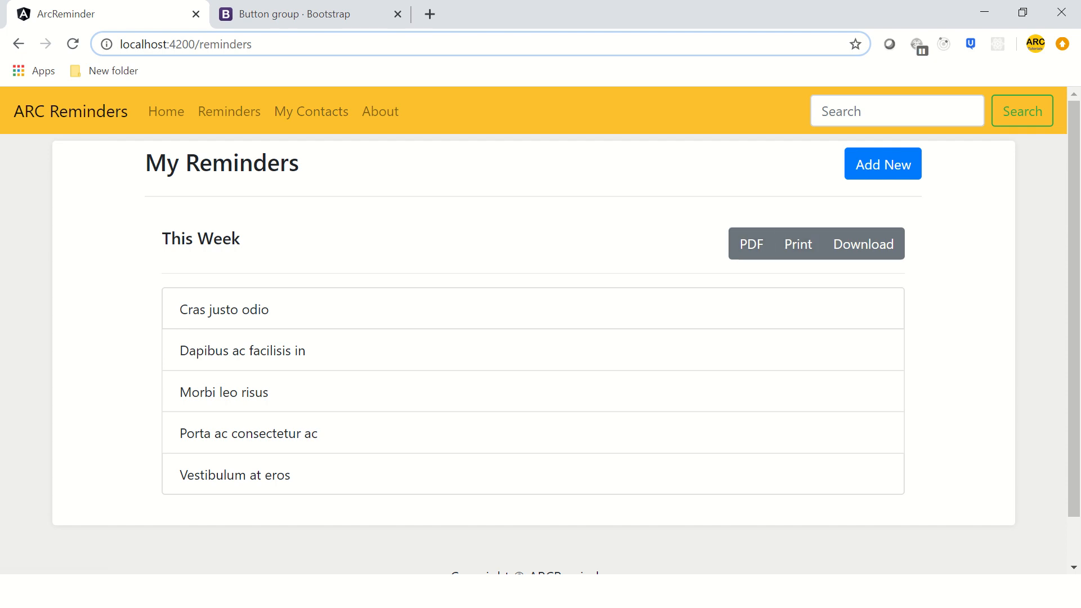
{"action": "scroll", "scroll_direction": "down", "scroll_amount": 3}
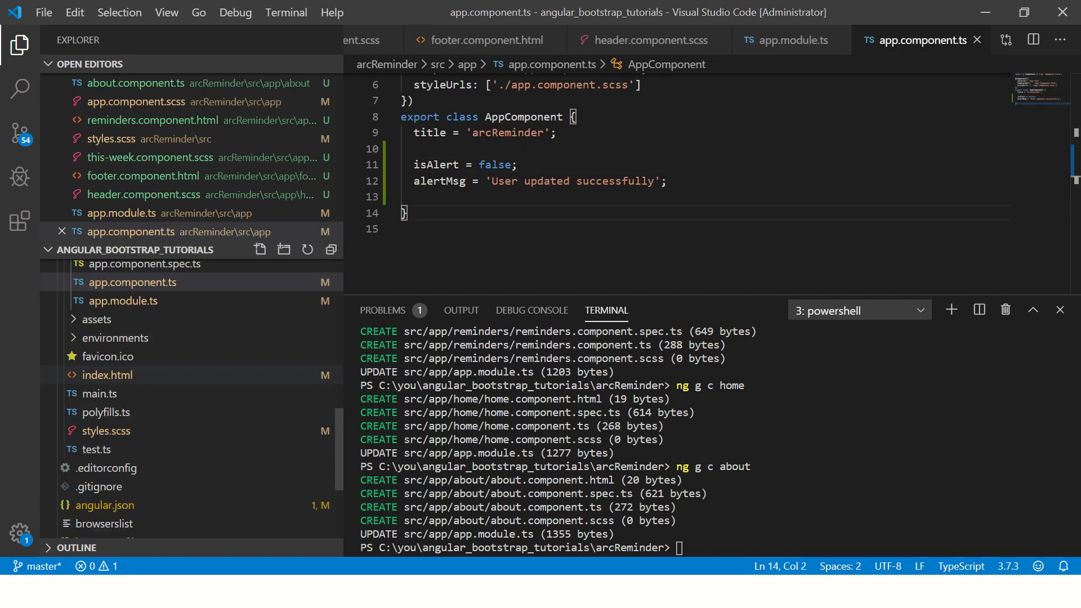
- Start a <script> block before </html> in index.html, then return to Chrome
{"action": "left_click", "coordinate": [107, 374]}
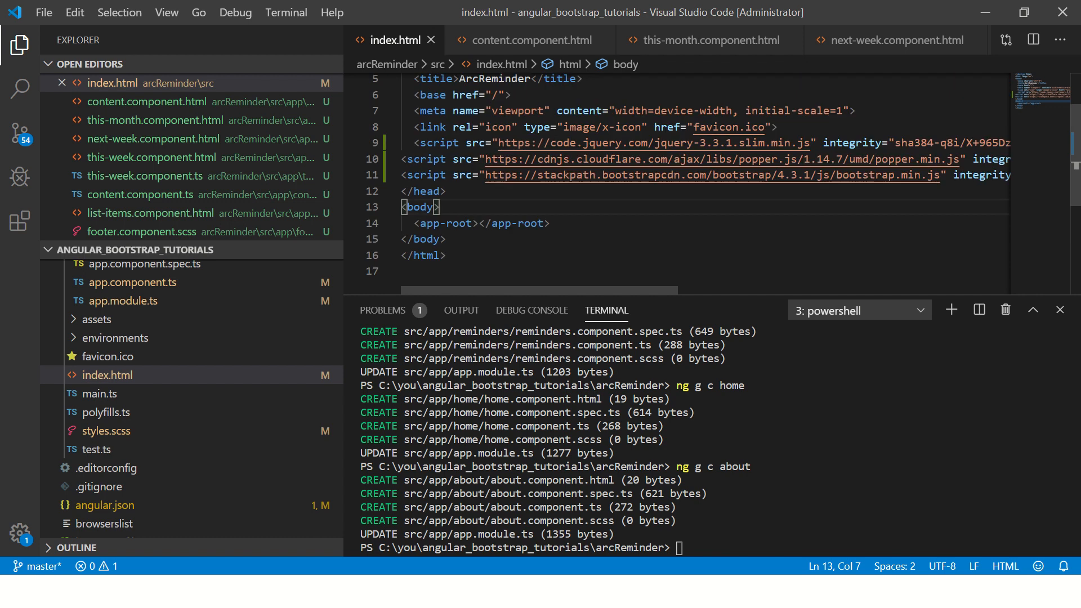
{"action": "type", "text": "<script>"}
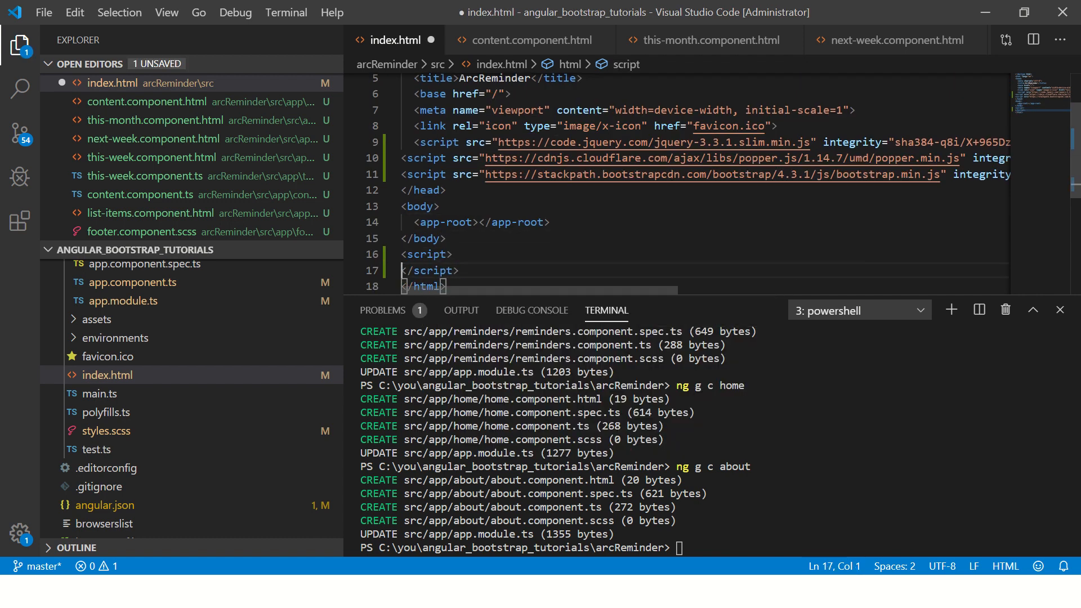
{"action": "key", "text": "alt+tab"}
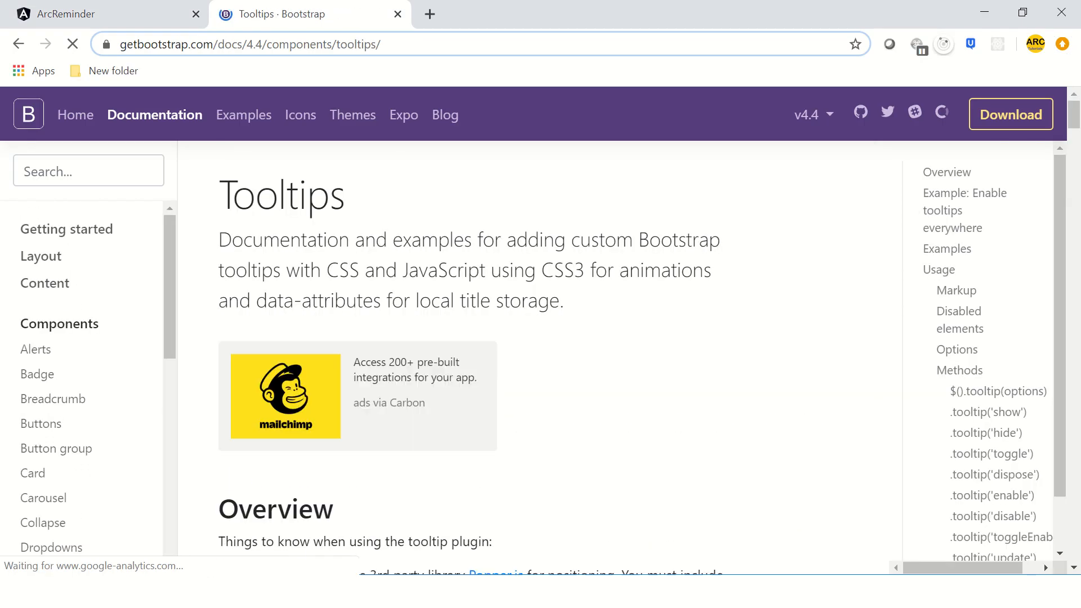
- Copy the 'enable tooltips everywhere' snippet and review the tooltip examples
{"action": "scroll", "scroll_direction": "down", "scroll_amount": 3}
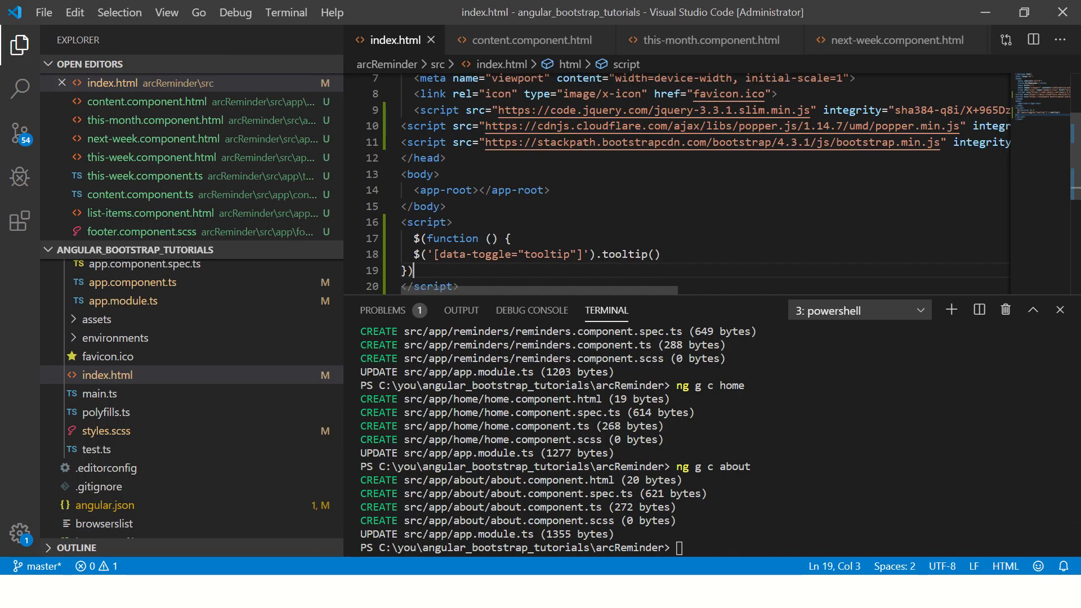
{"action": "left_click", "coordinate": [426, 222]}
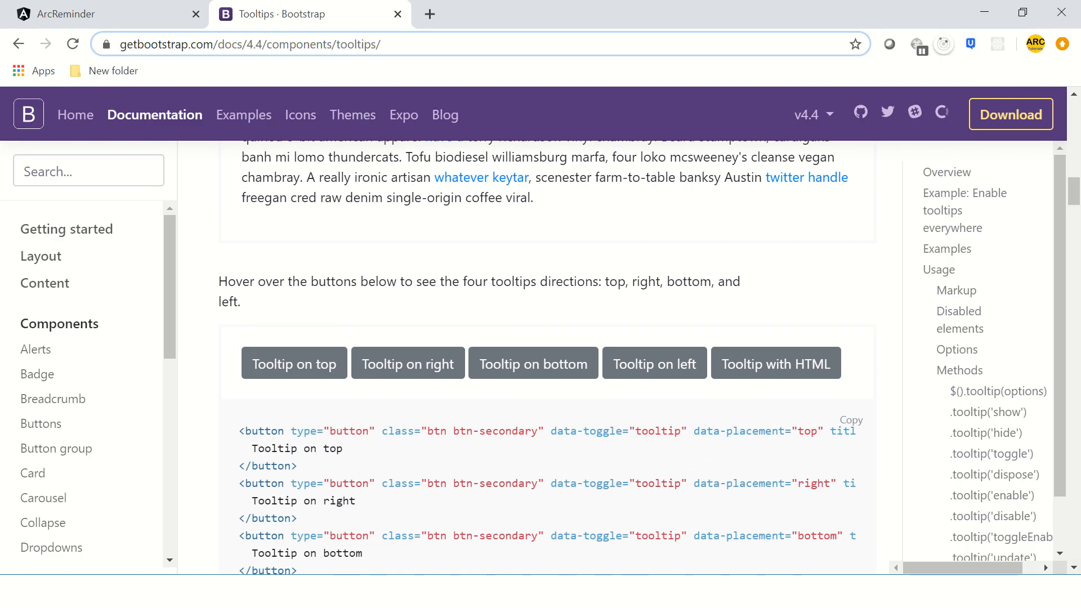
{"action": "scroll", "scroll_direction": "down", "scroll_amount": 3}
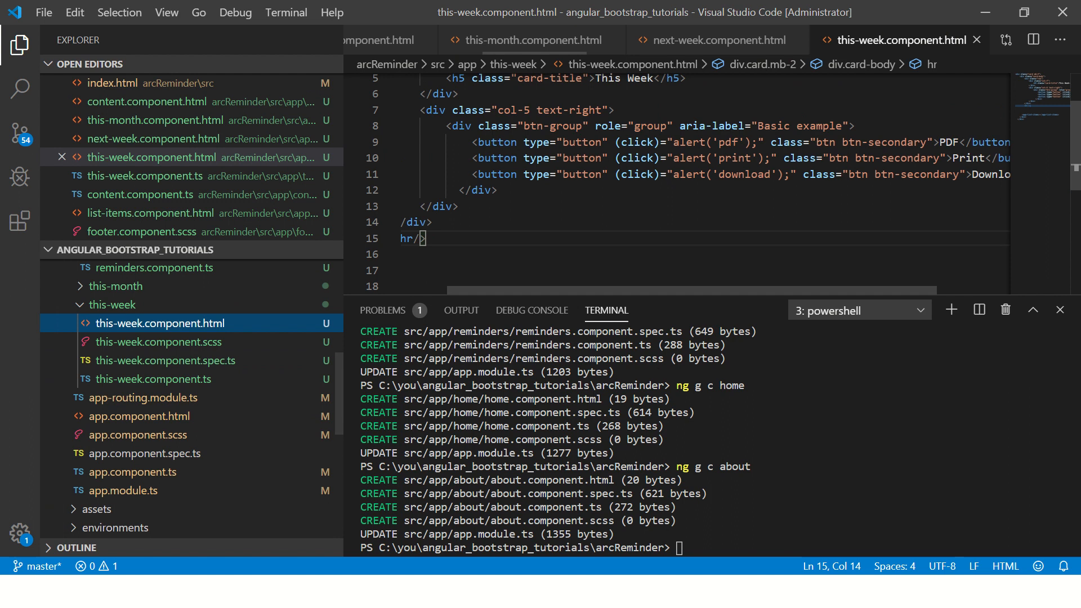
- Add tooltip attributes to the PDF, Print and Download buttons, with Print placed bottom
{"action": "scroll", "scroll_direction": "right", "scroll_amount": 3}
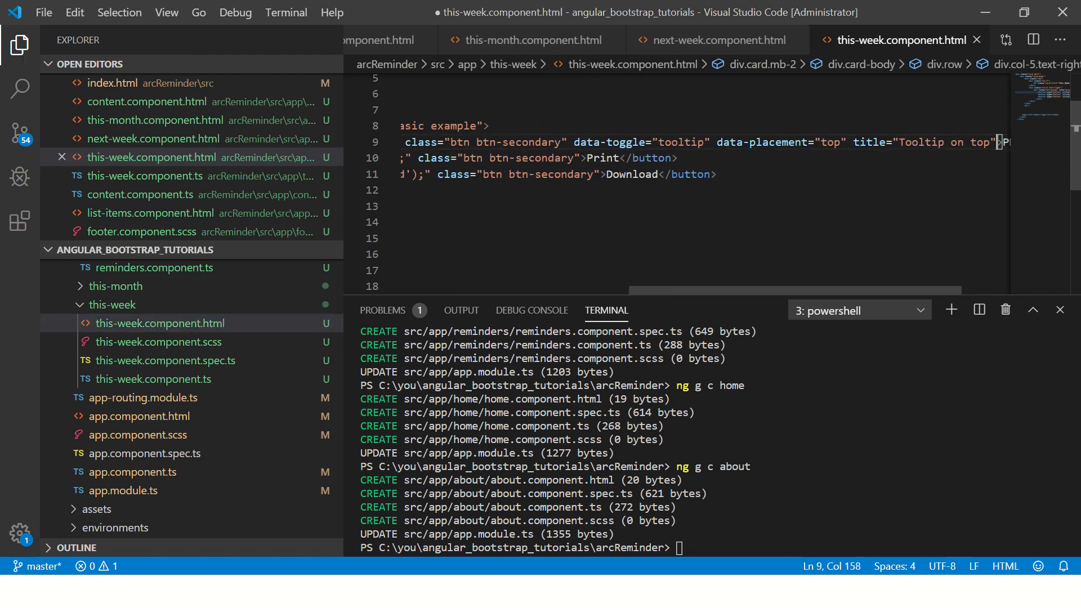
{"action": "key", "text": "alt+tab"}
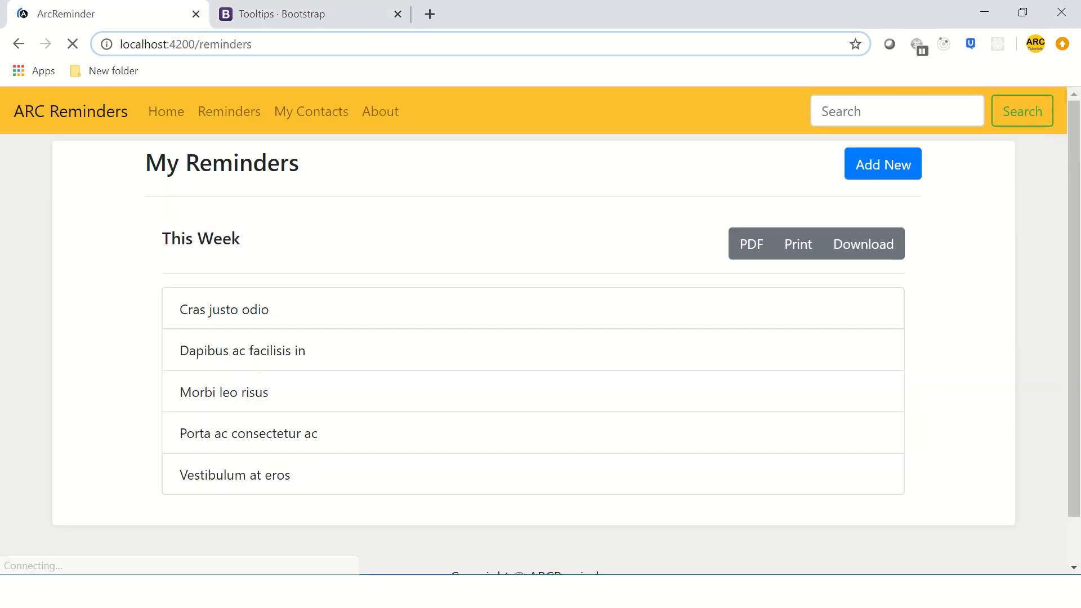
{"action": "mouse_move", "coordinate": [751, 244]}
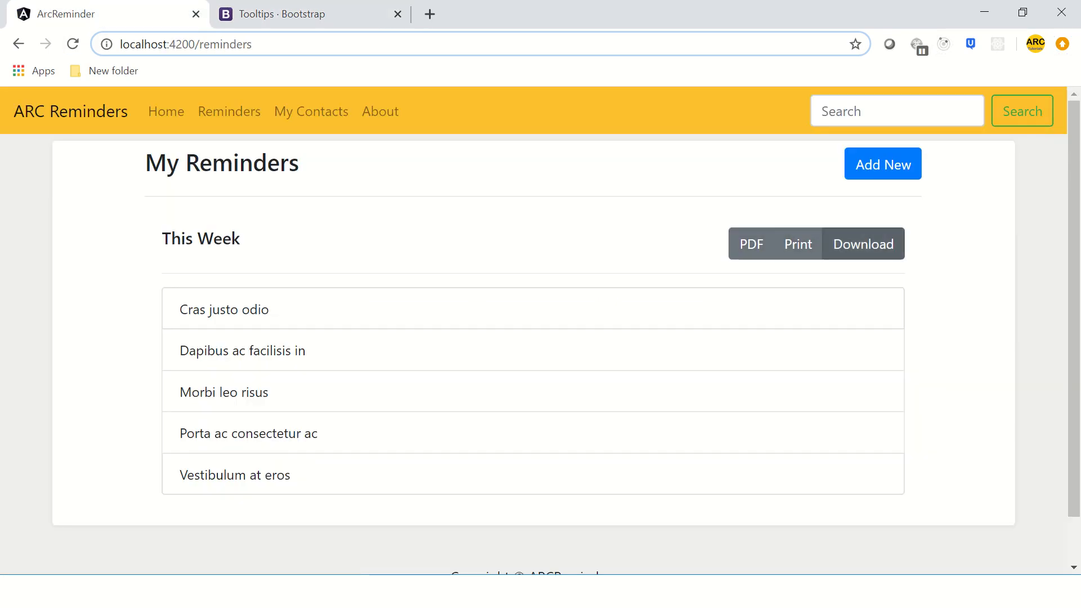
{"action": "mouse_move", "coordinate": [752, 243]}
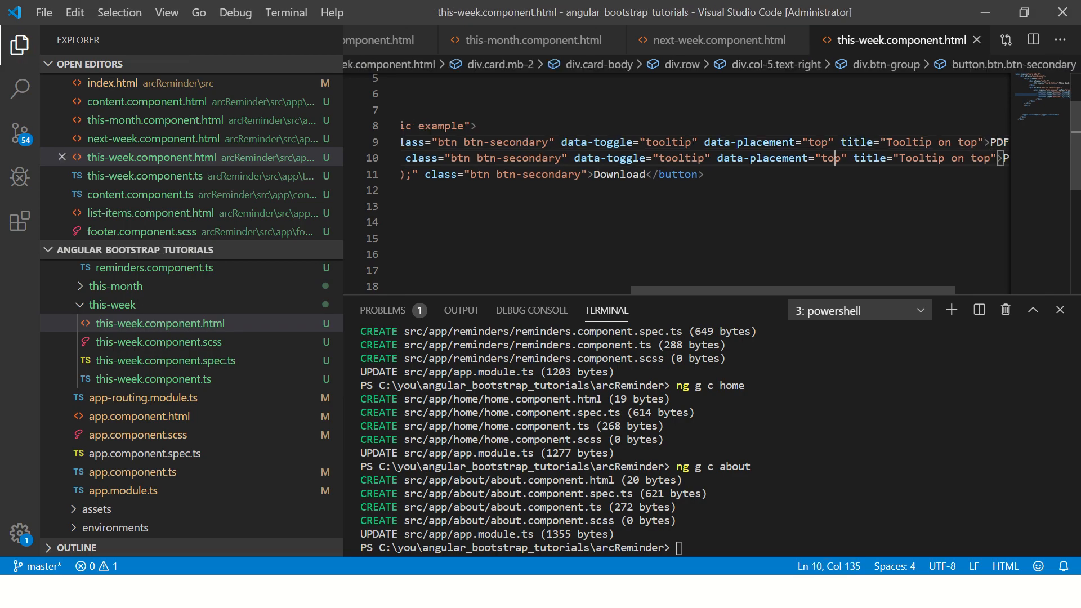
{"action": "type", "text": "bottom"}
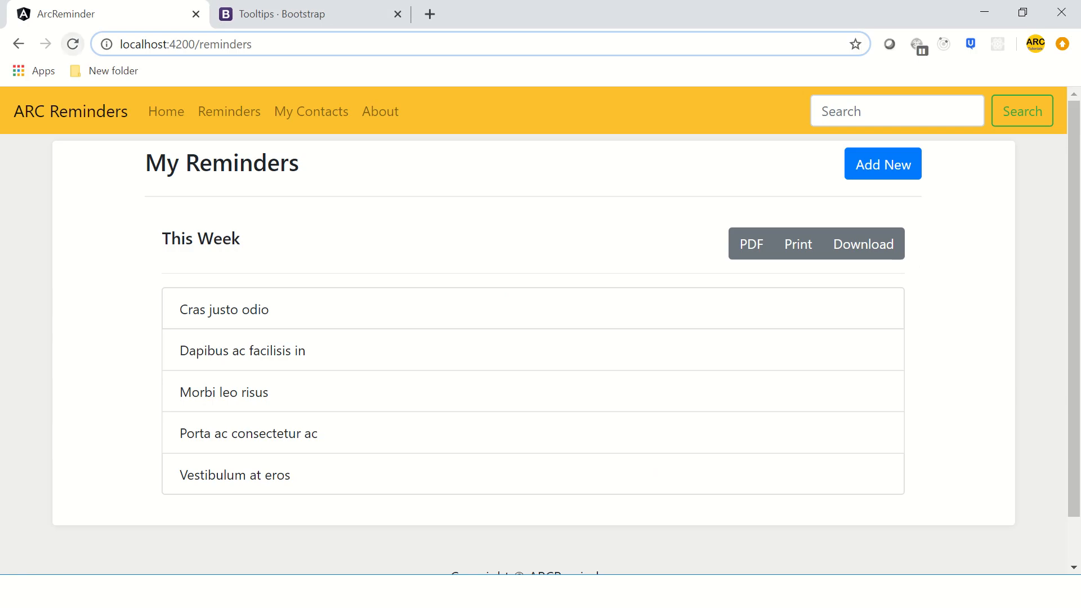
{"action": "mouse_move", "coordinate": [797, 243]}
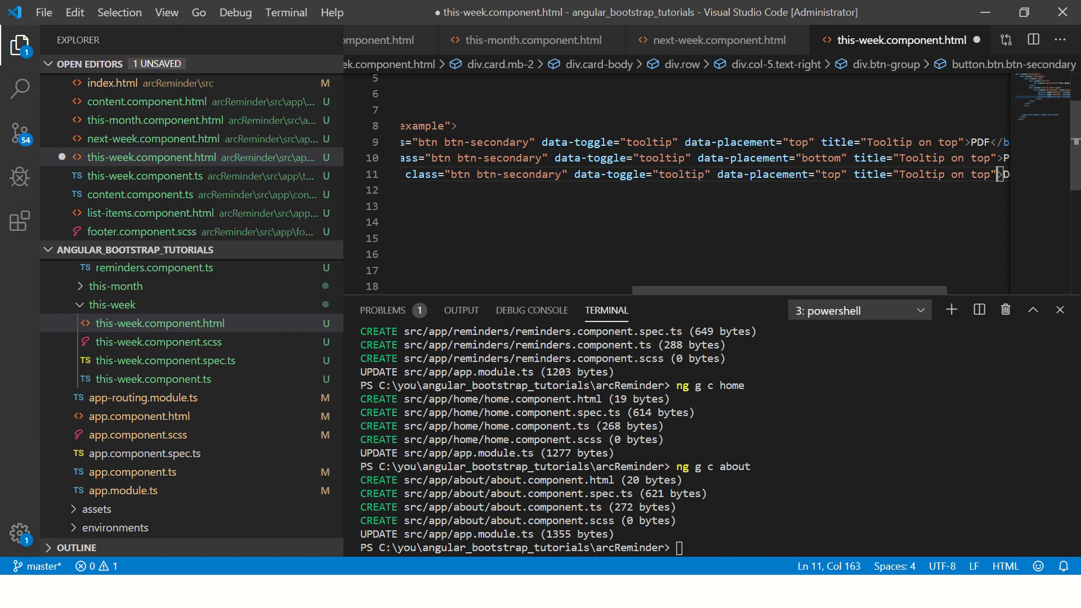
{"action": "double_click", "coordinate": [829, 174]}
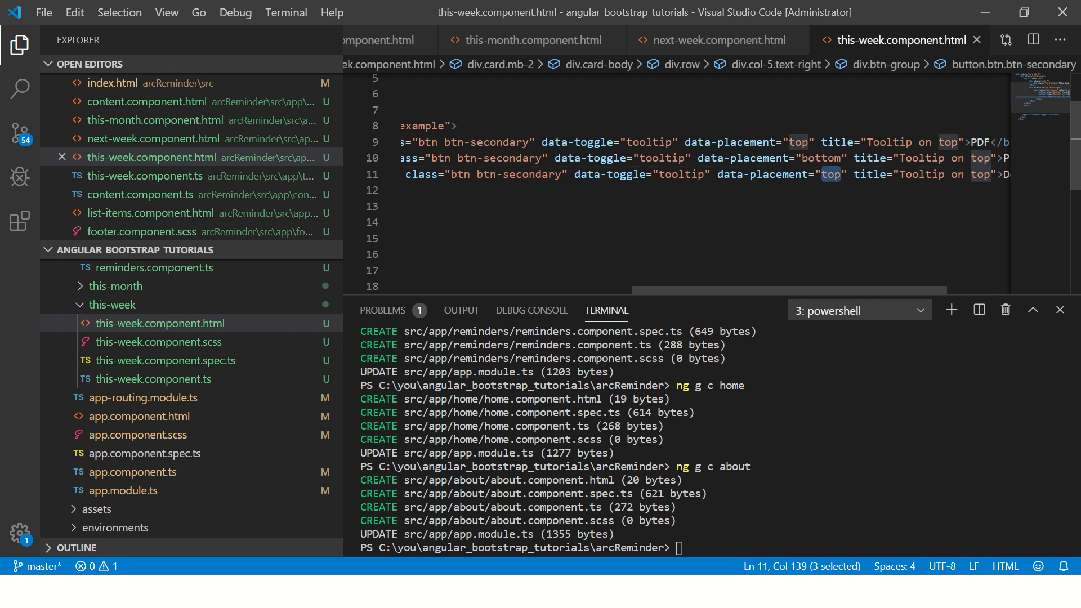
{"action": "type", "text": "nders"}
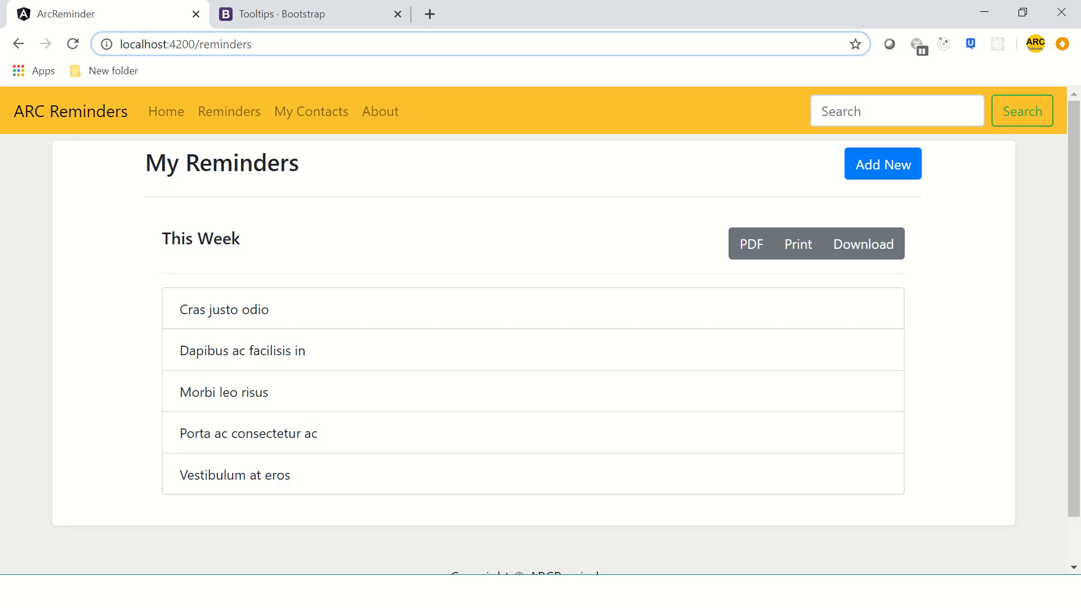
{"action": "mouse_move", "coordinate": [863, 244]}
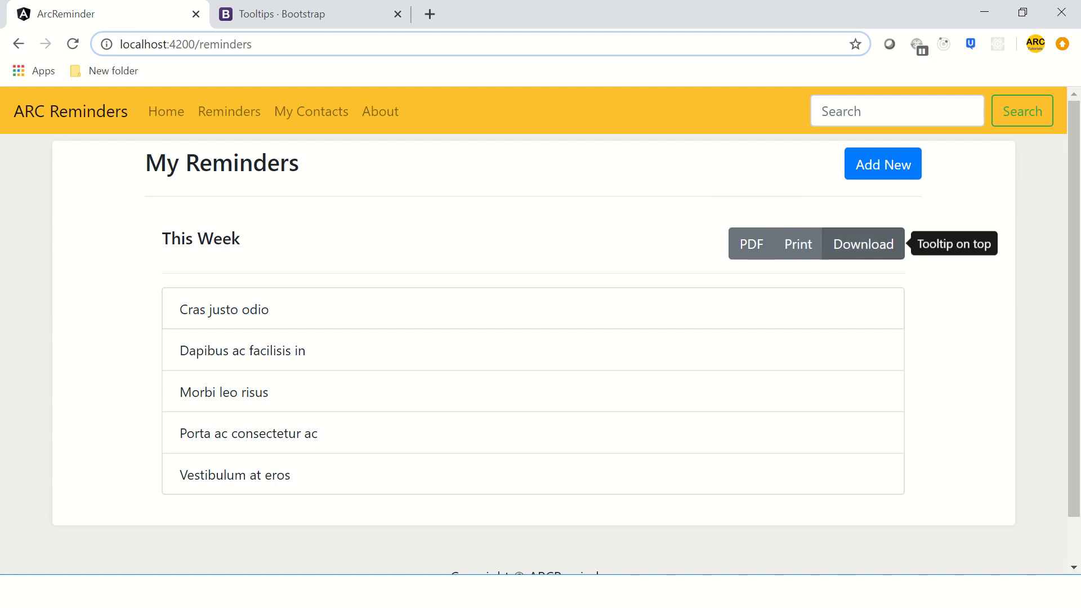
{"action": "mouse_move", "coordinate": [750, 244]}
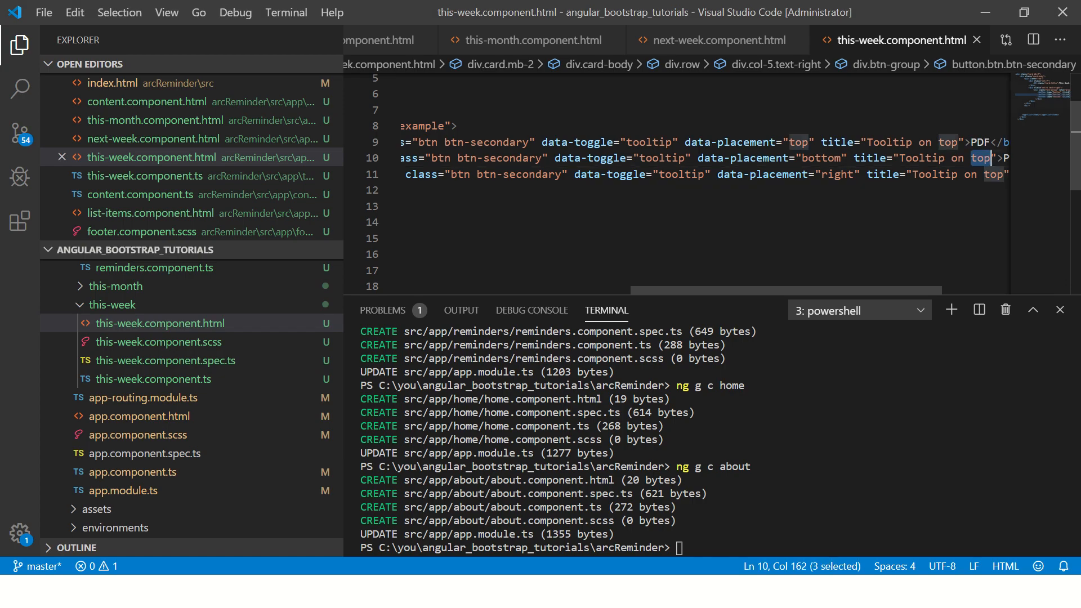
- Set the Download button's tooltip placement to right and recheck it in Chrome
{"action": "type", "text": "bottom"}
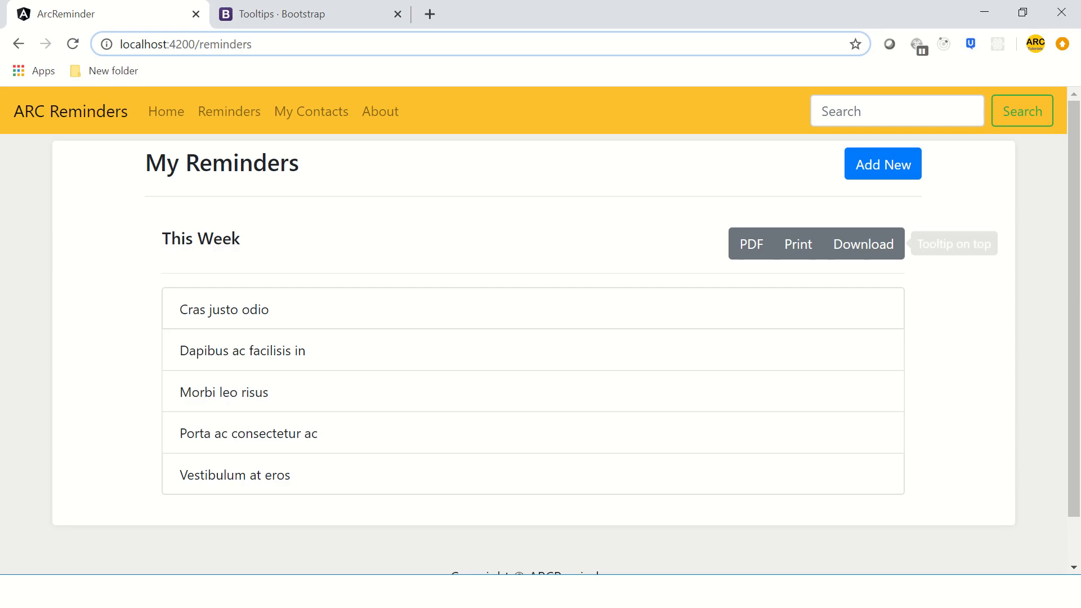
{"action": "mouse_move", "coordinate": [751, 243]}
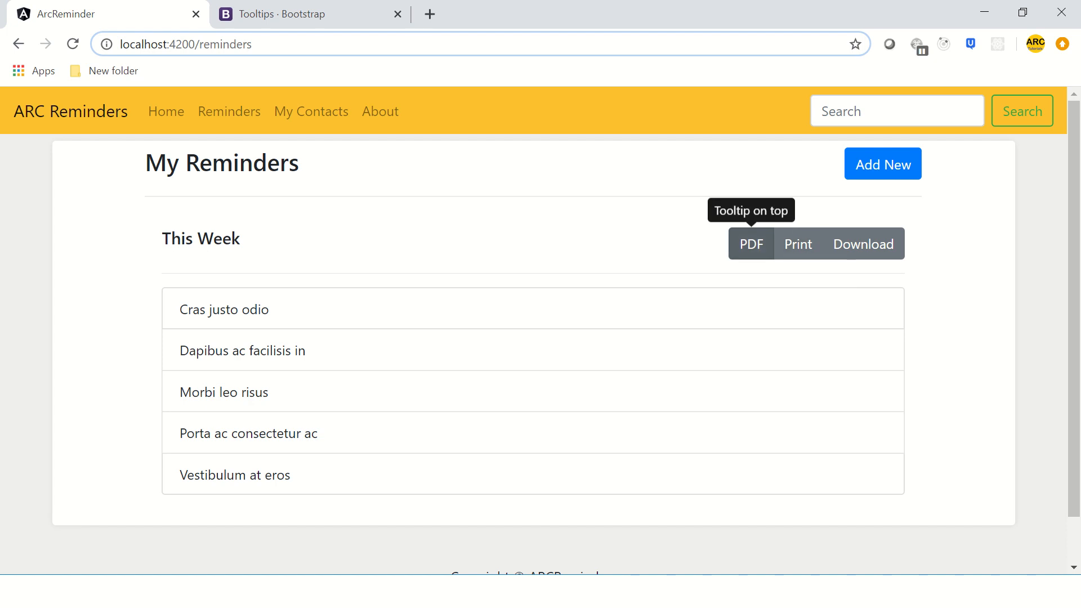
{"action": "mouse_move", "coordinate": [863, 243]}
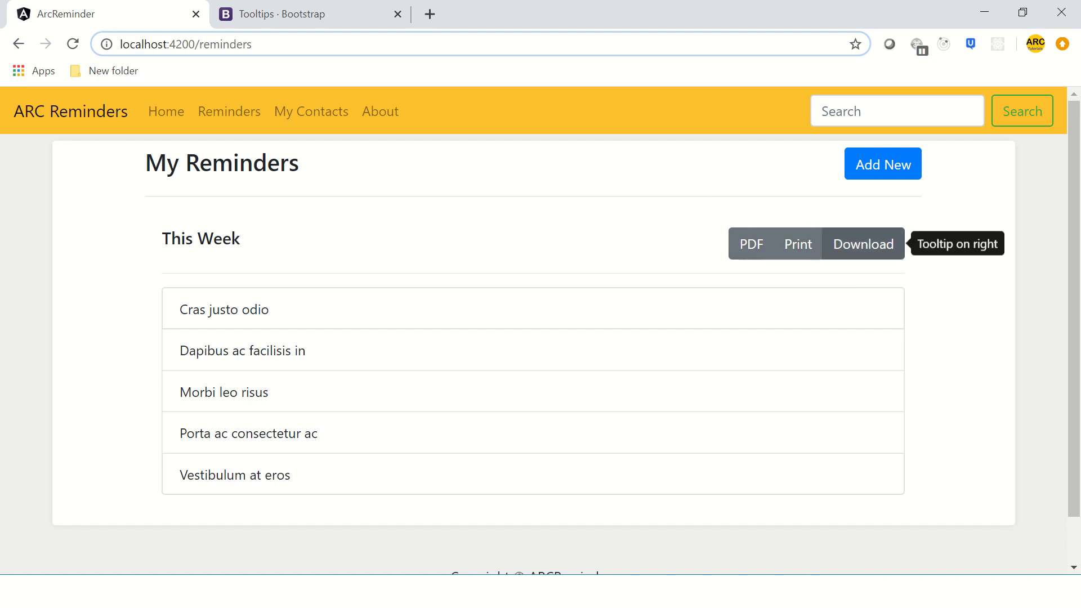
{"action": "mouse_move", "coordinate": [798, 243]}
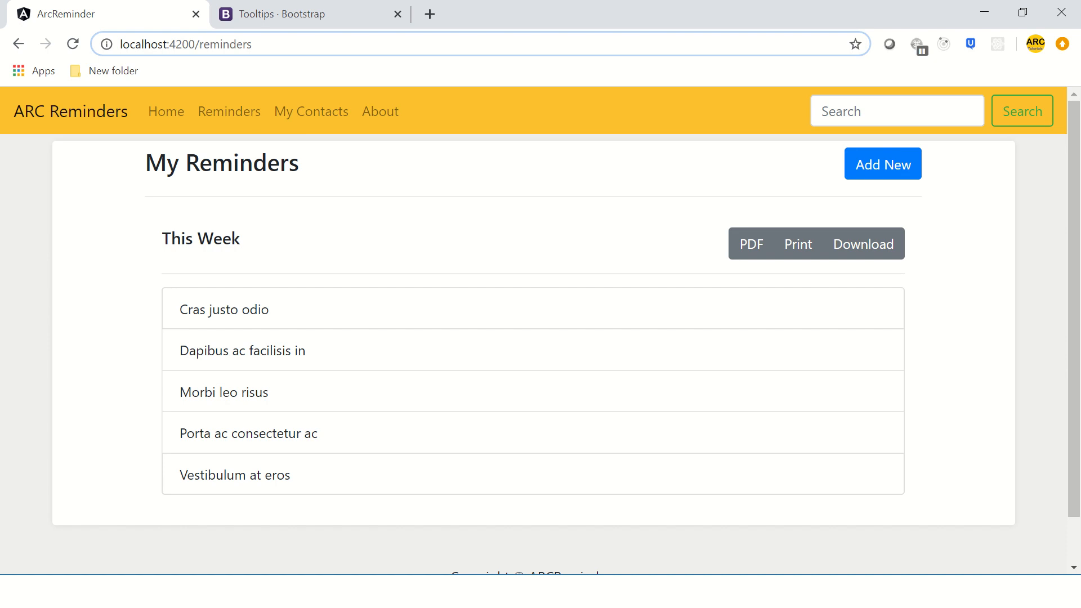
{"action": "mouse_move", "coordinate": [798, 244]}
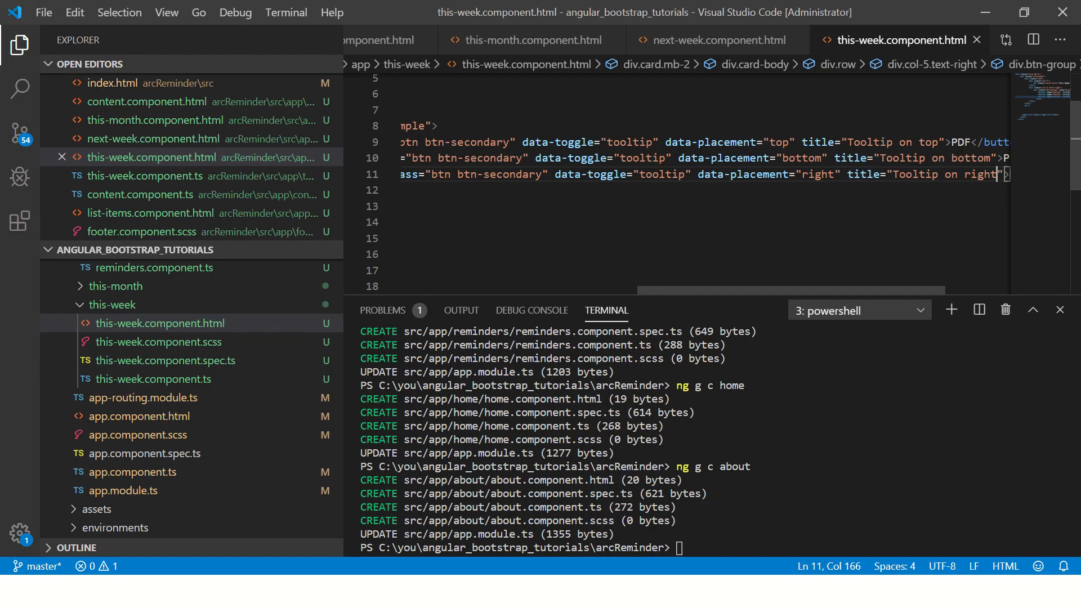
- Change the Download, Print and PDF tooltip titles to 'click to download', 'click to print' and a PDF message
{"action": "double_click", "coordinate": [945, 174]}
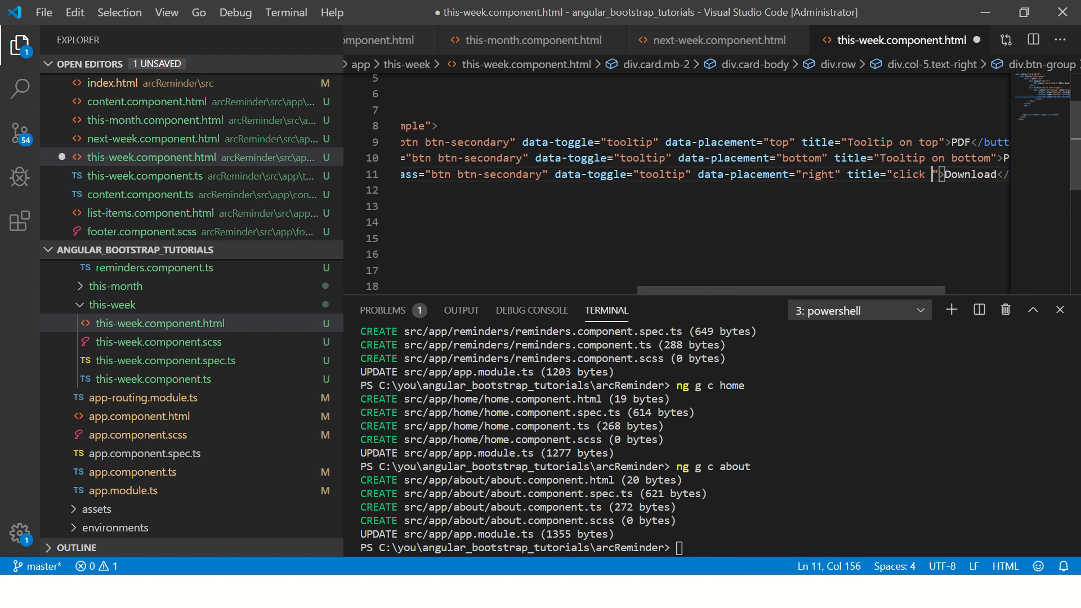
{"action": "type", "text": "to download"}
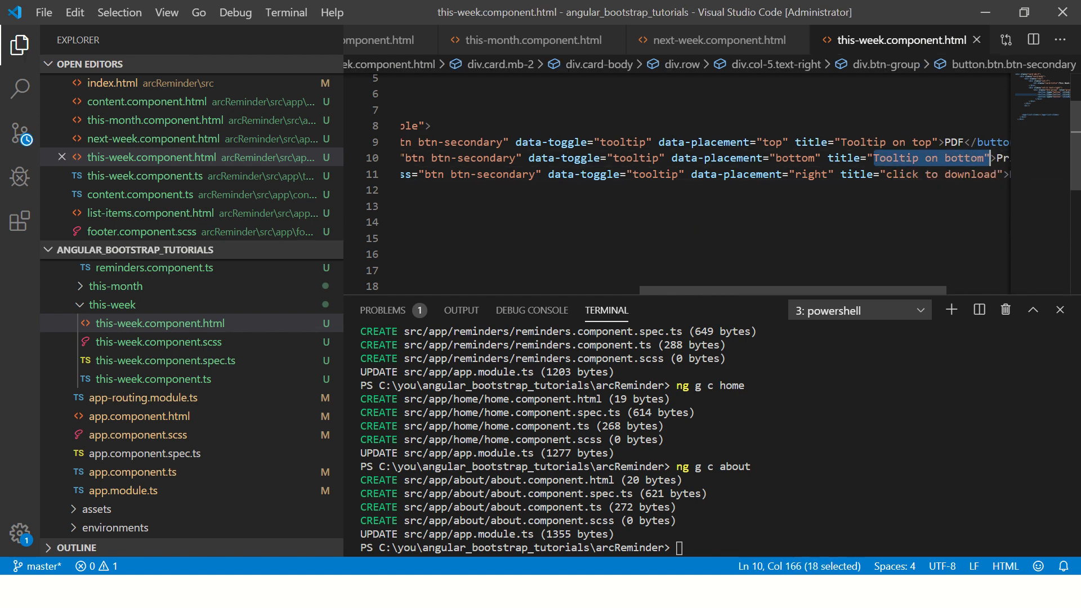
{"action": "type", "text": "click t"}
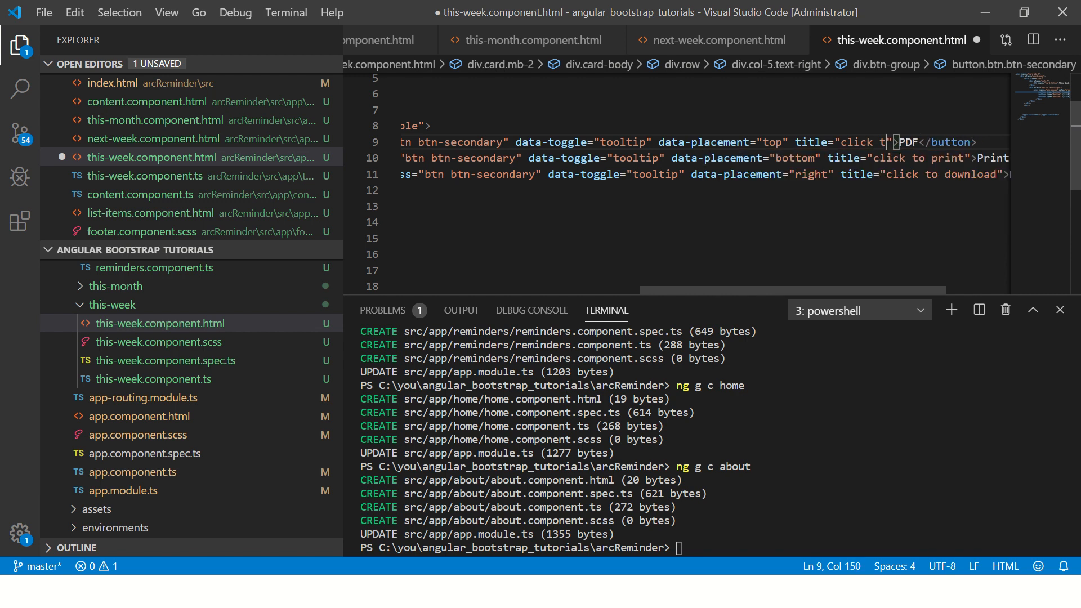
{"action": "type", "text": "for PDF co"}
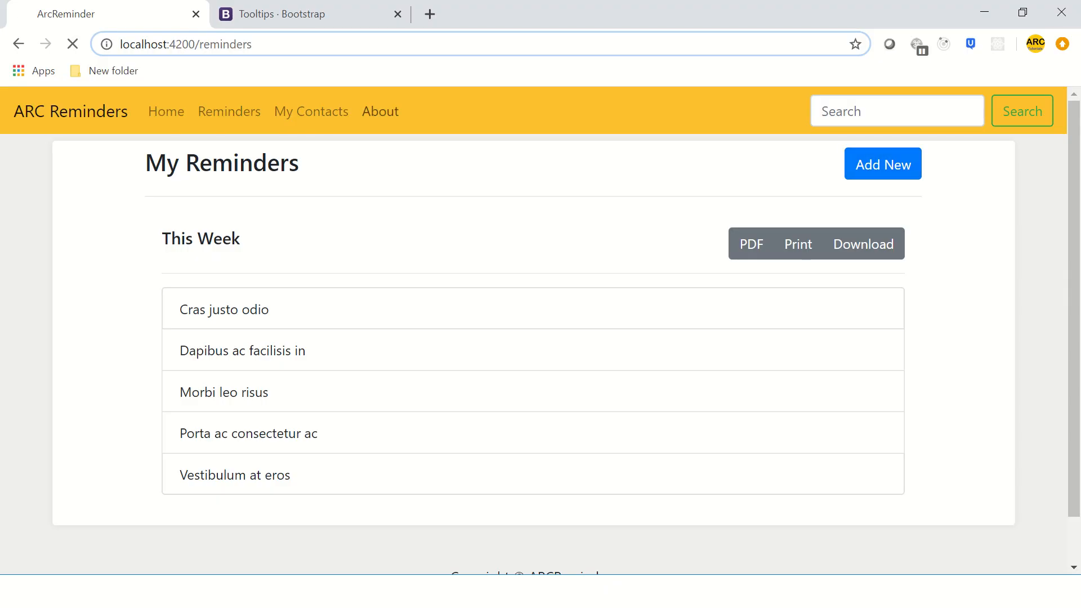
{"action": "mouse_move", "coordinate": [751, 243]}
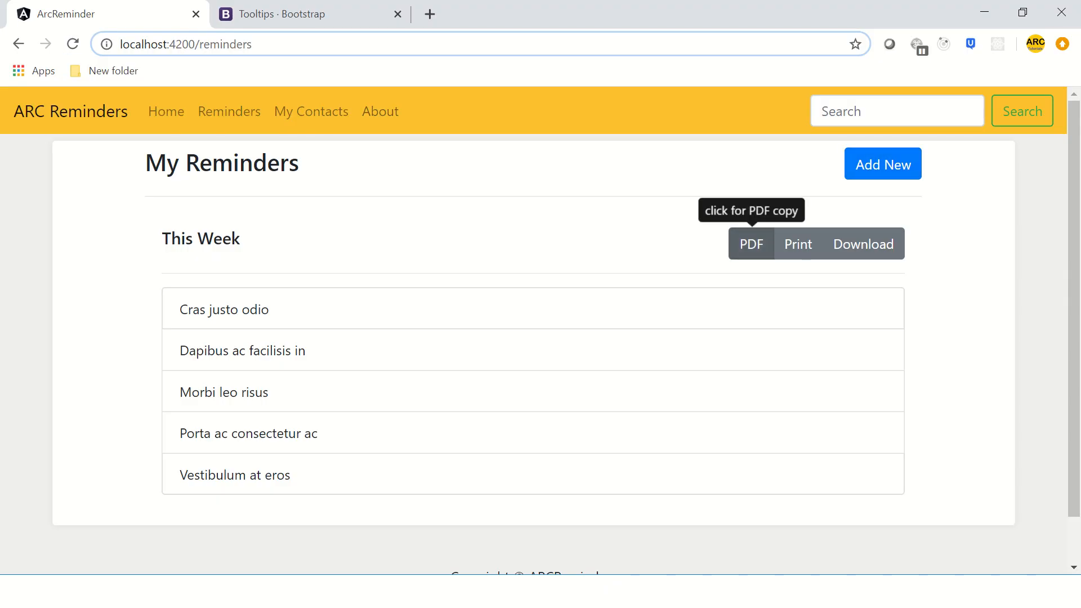
{"action": "mouse_move", "coordinate": [863, 244]}
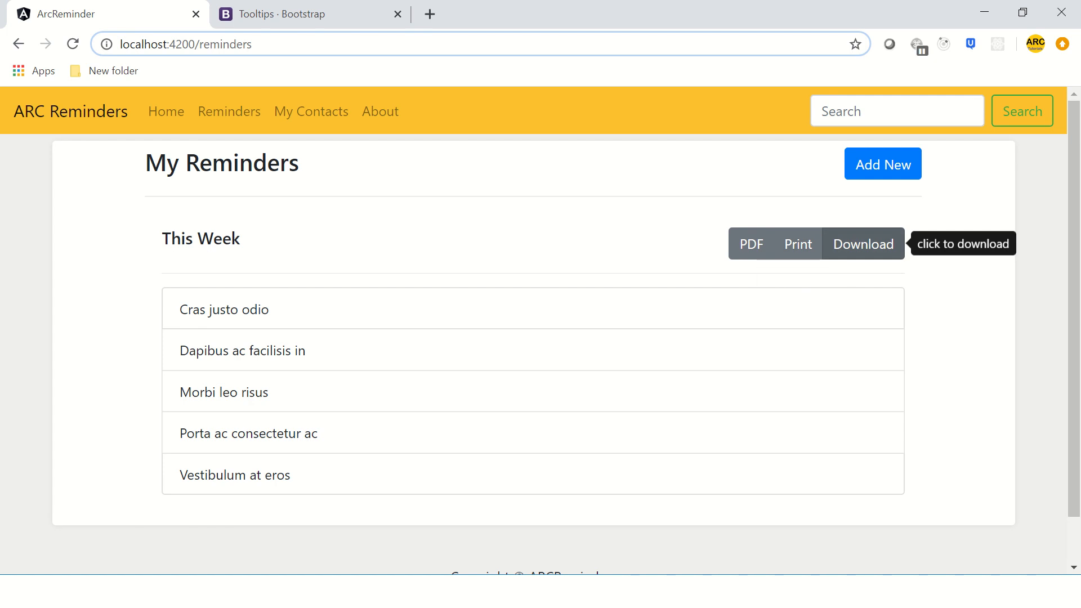